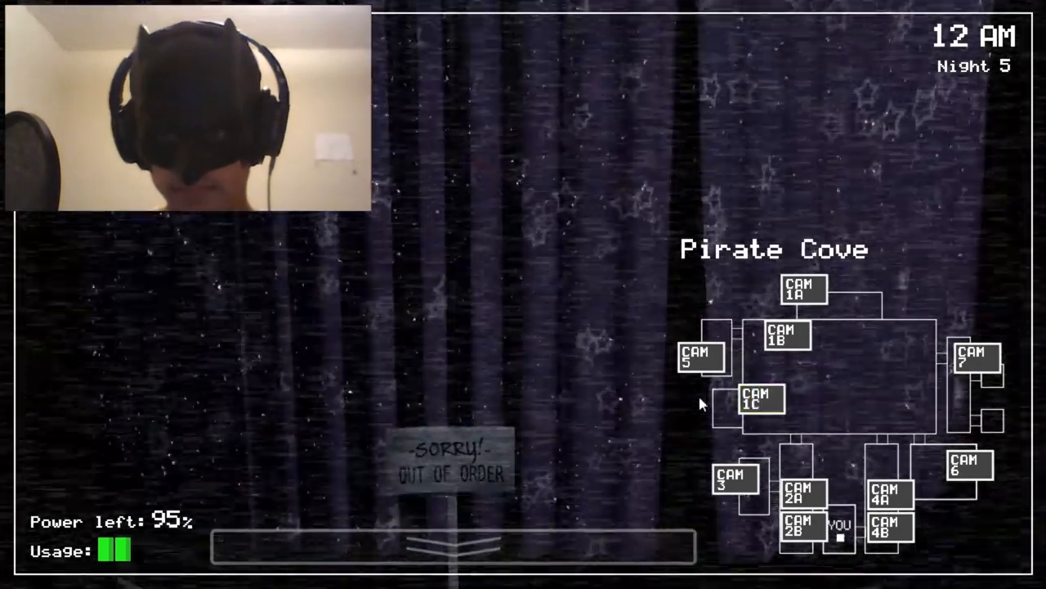
View Pirate Cove on CAM 1C, then lower the monitor to face the left office side.
{"action": "left_click", "coordinate": [798, 530]}
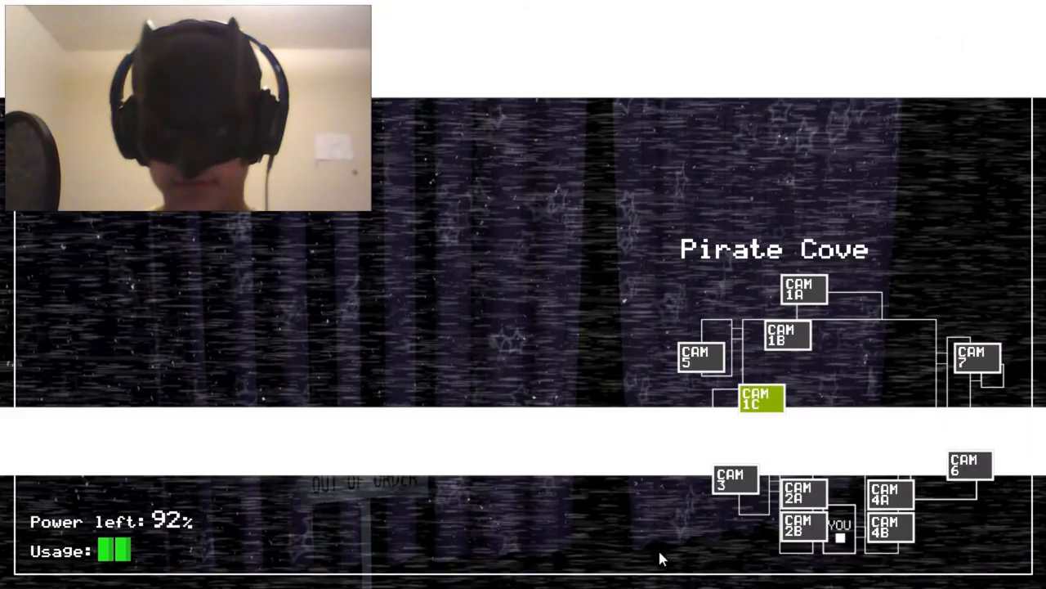
{"action": "left_click", "coordinate": [889, 526]}
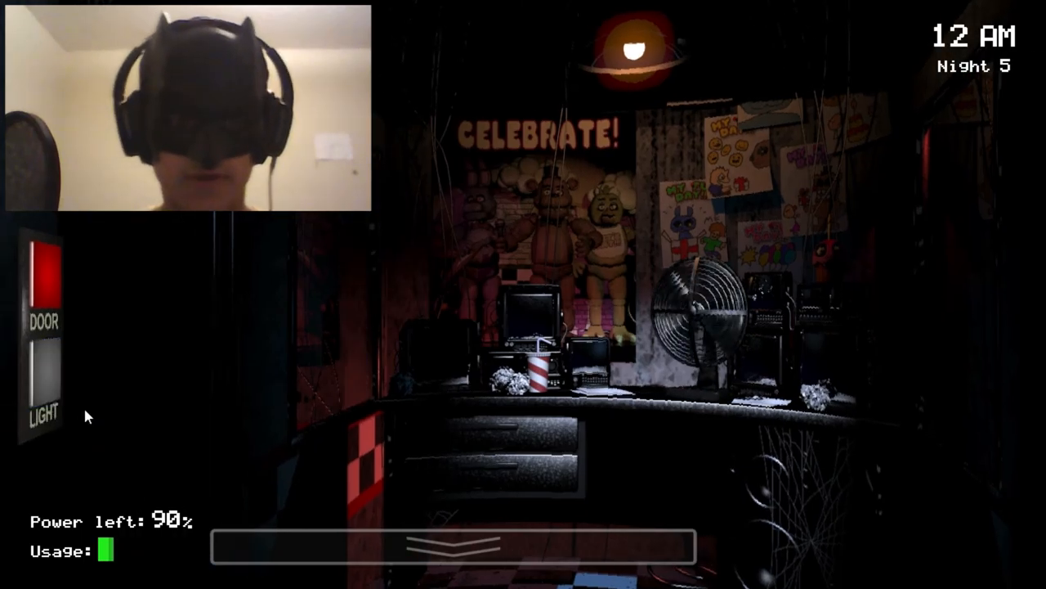
Check the East Hall Corner on CAM 4B, glance right, then return to Pirate Cove on CAM 1C.
{"action": "left_click", "coordinate": [893, 530]}
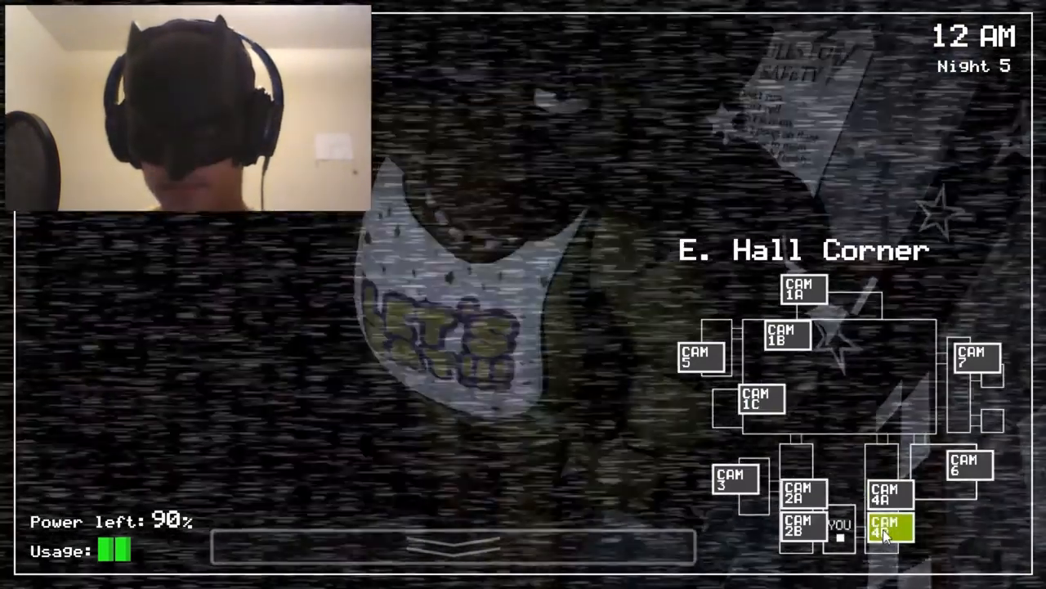
{"action": "left_click", "coordinate": [798, 526]}
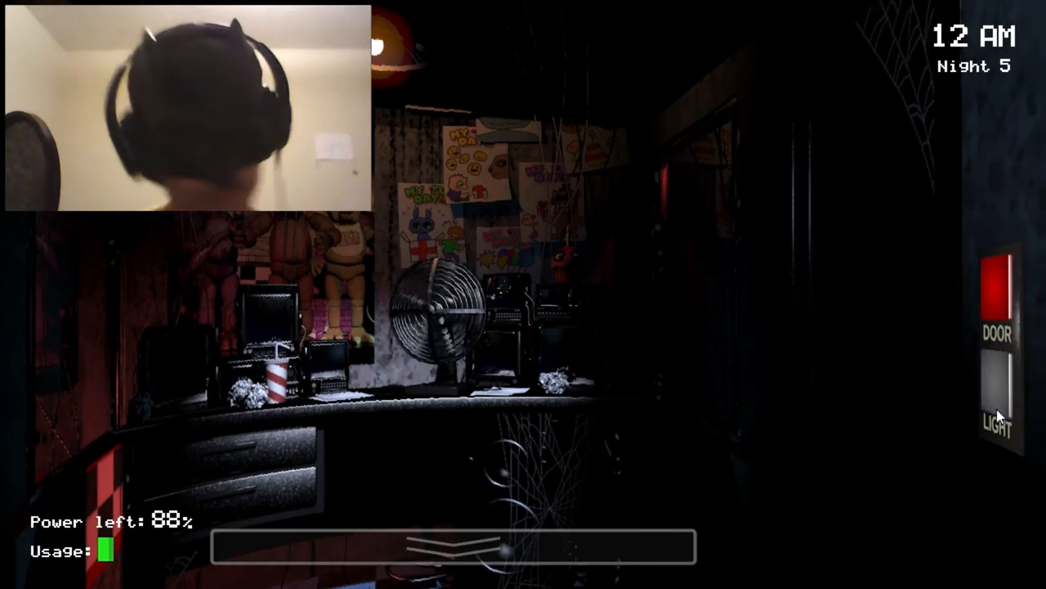
{"action": "mouse_move", "coordinate": [548, 536]}
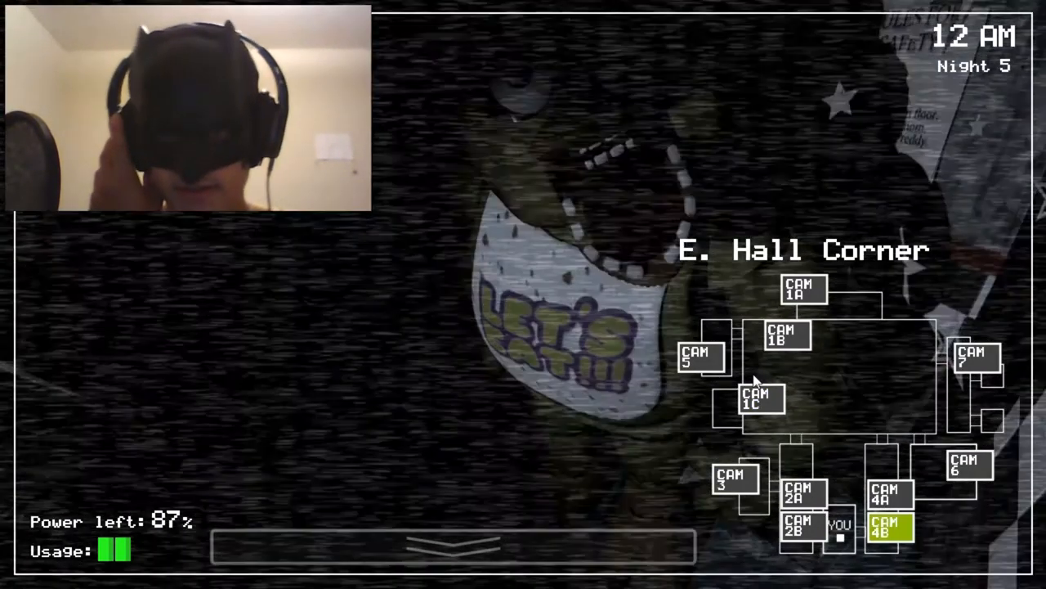
{"action": "left_click", "coordinate": [759, 400]}
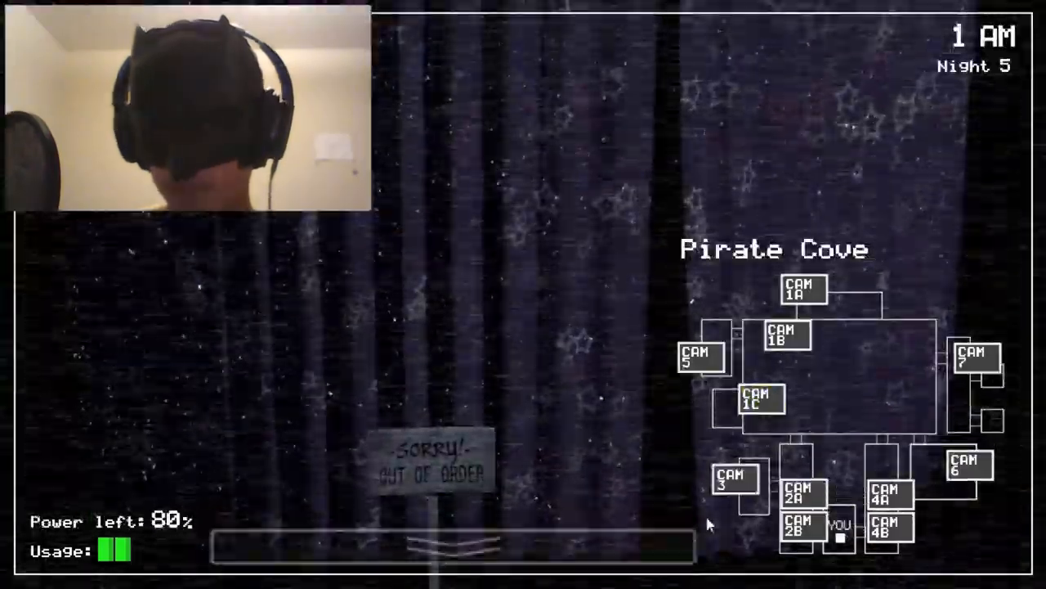
Check the West Hall Corner on CAM 2B and lower the monitor to the office.
{"action": "left_click", "coordinate": [886, 487]}
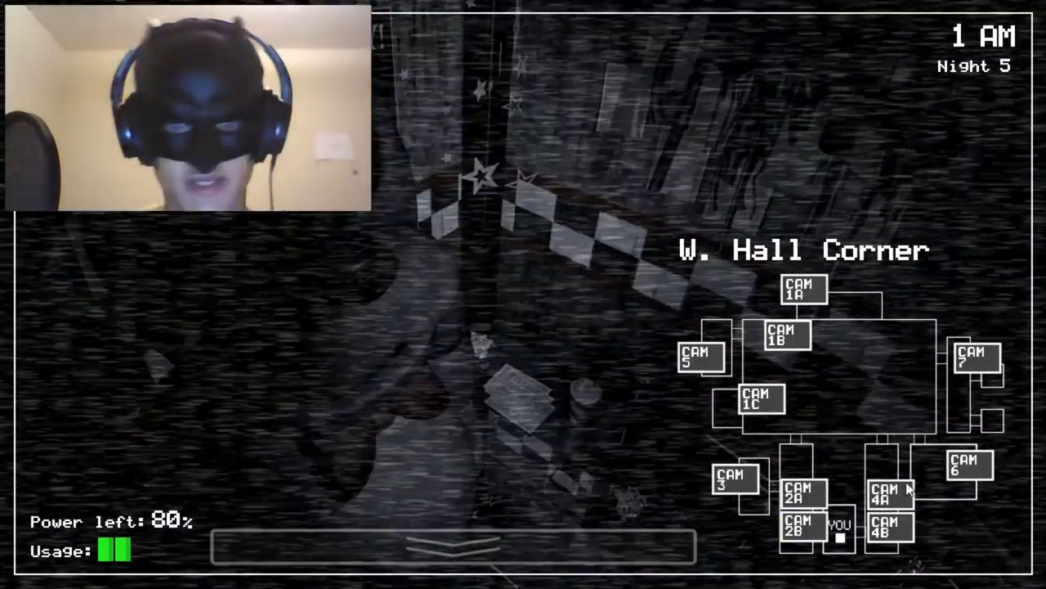
{"action": "left_click", "coordinate": [758, 400]}
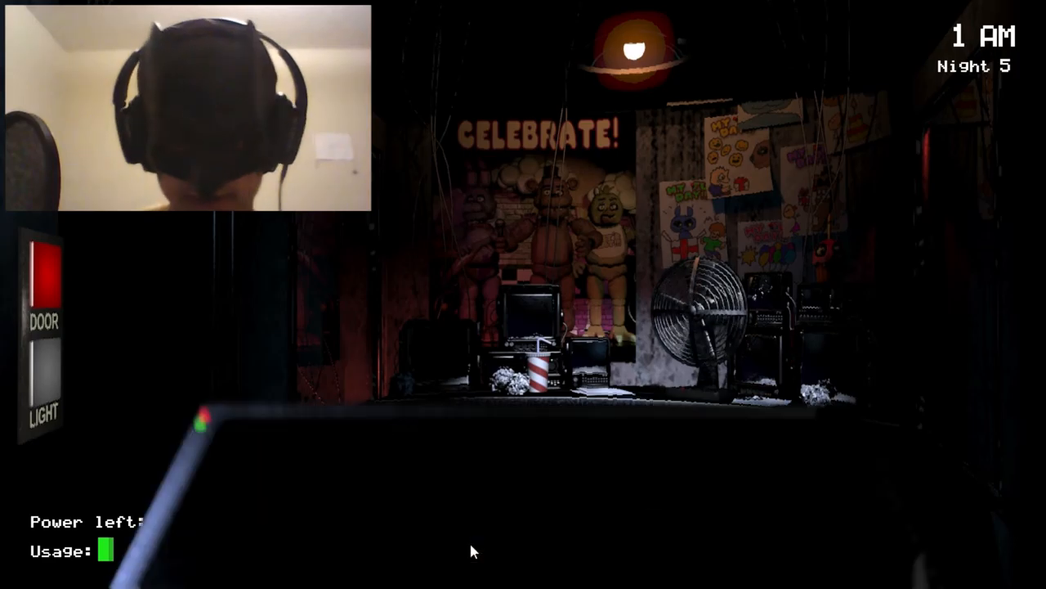
{"action": "left_click", "coordinate": [471, 552]}
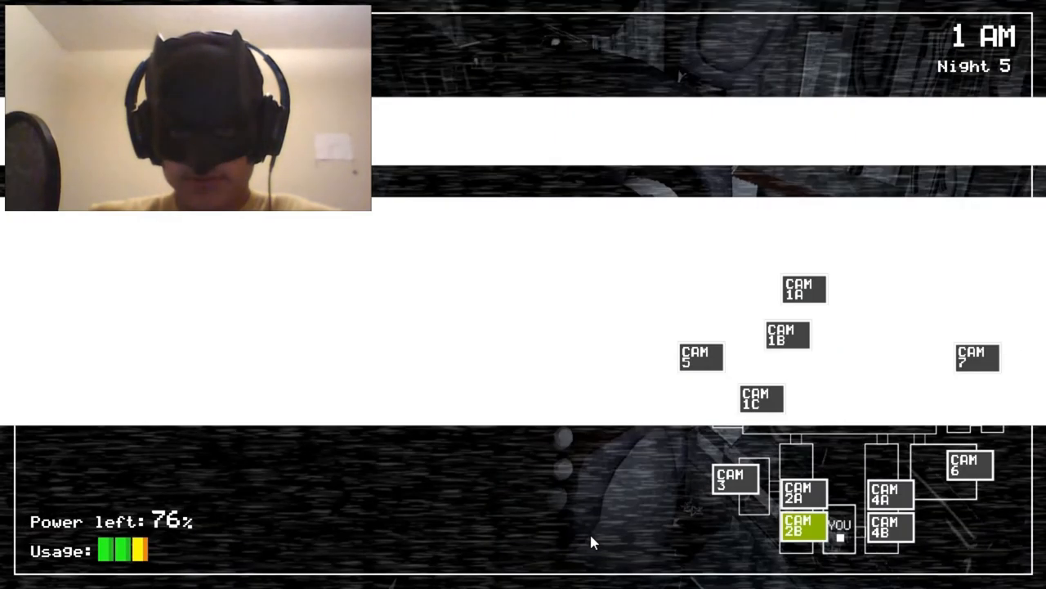
Close the right door briefly, then reopen it.
{"action": "left_click", "coordinate": [805, 527]}
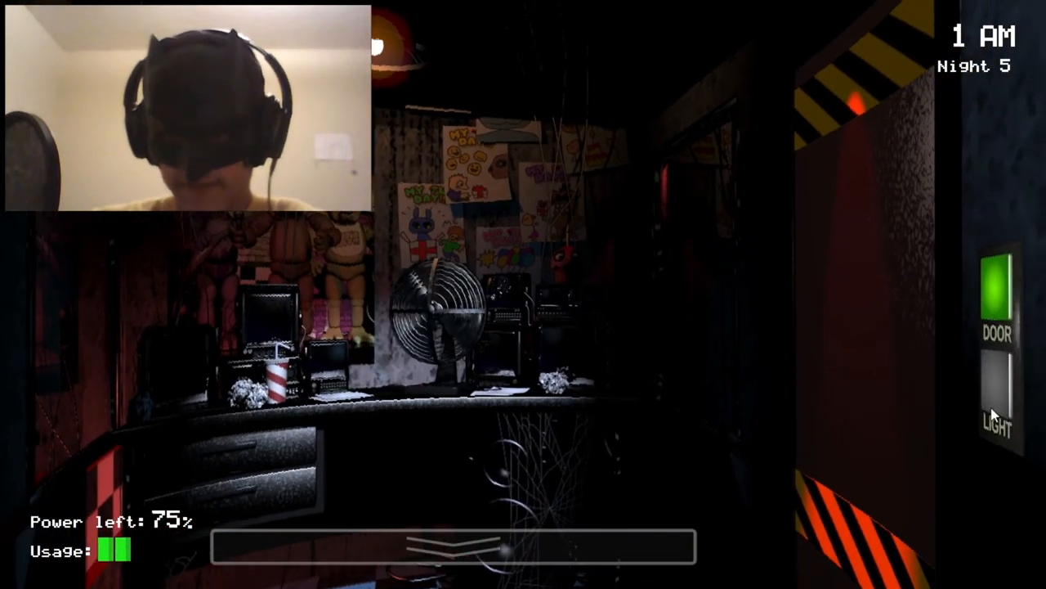
{"action": "left_click", "coordinate": [997, 417]}
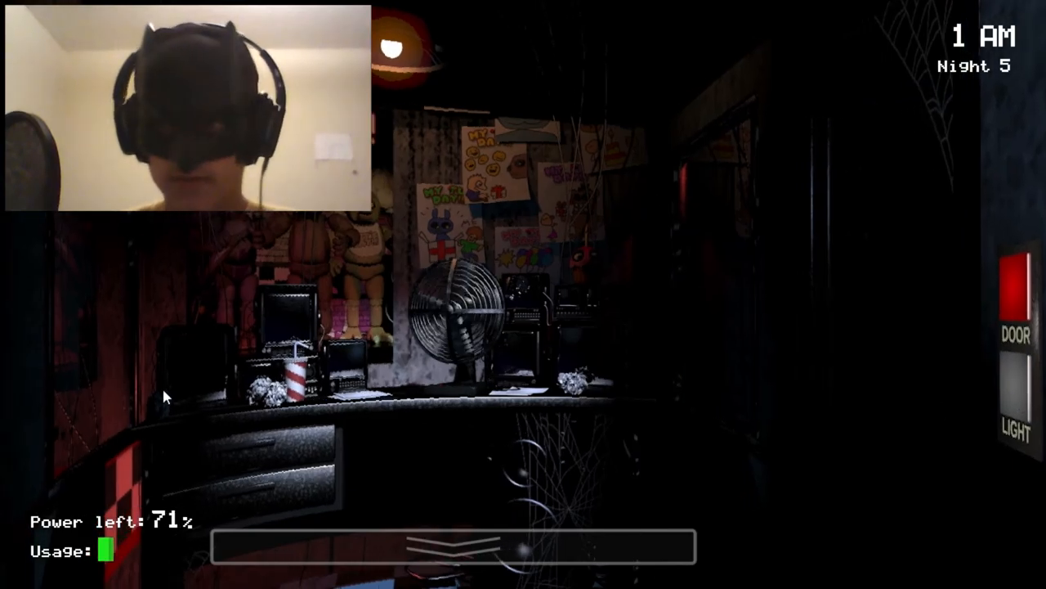
Cycle through East Hall Corner, Pirate Cove and West Hall Corner, spotting a figure at CAM 2B.
{"action": "left_click", "coordinate": [41, 394]}
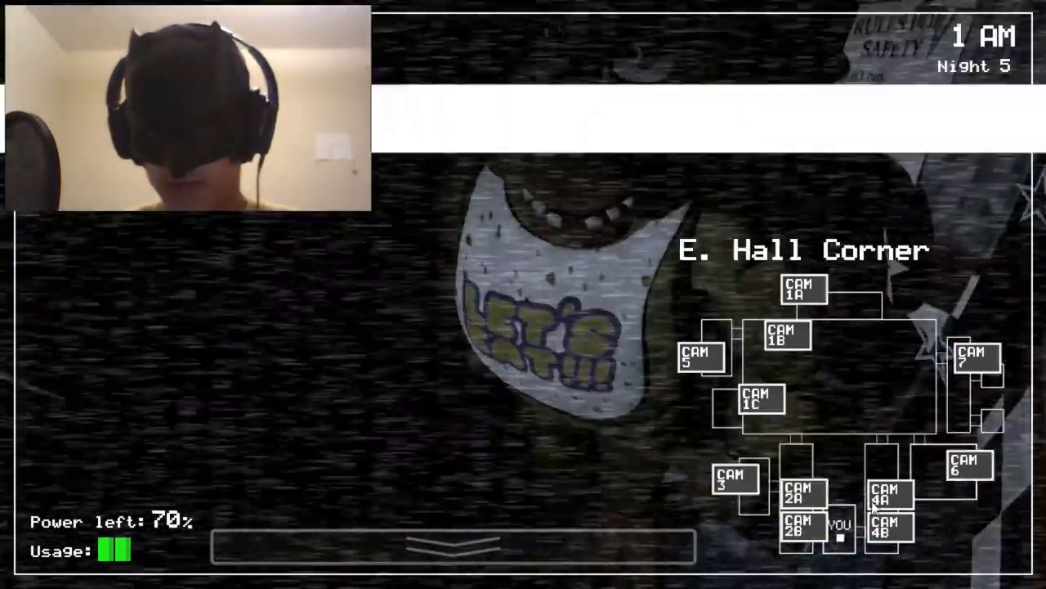
{"action": "left_click", "coordinate": [451, 546]}
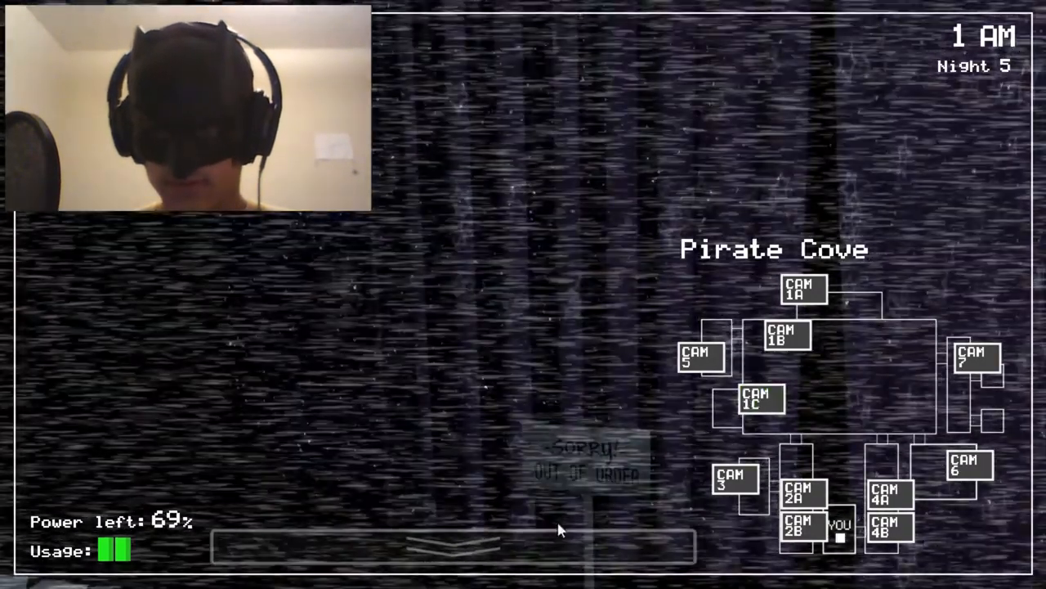
{"action": "left_click", "coordinate": [450, 543]}
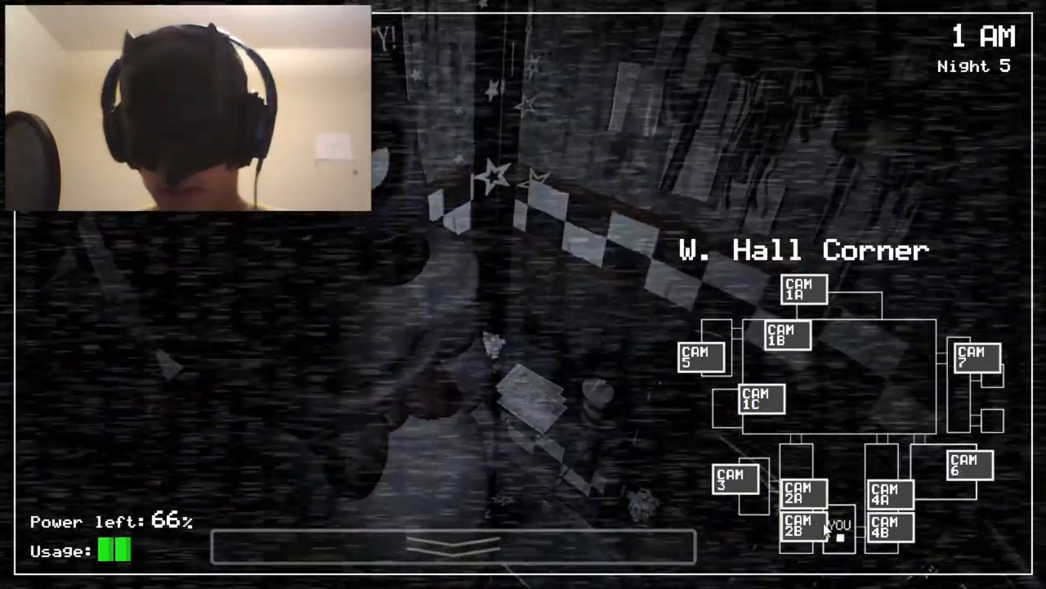
{"action": "left_click", "coordinate": [888, 526]}
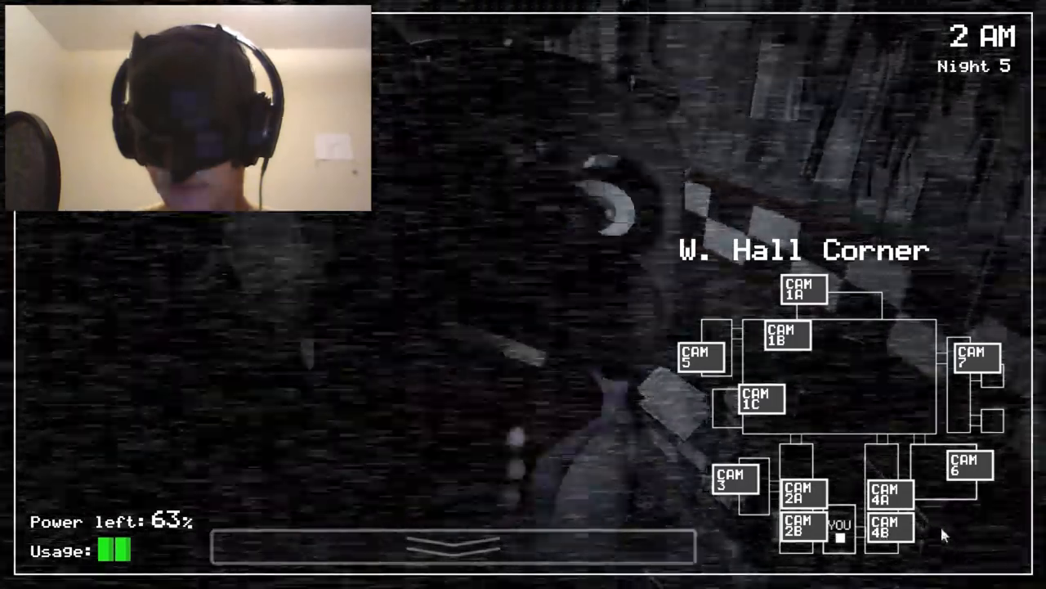
Check West Hall on CAM 2A and Pirate Cove on CAM 1C, then lower the monitor toward the left door.
{"action": "left_click", "coordinate": [798, 494]}
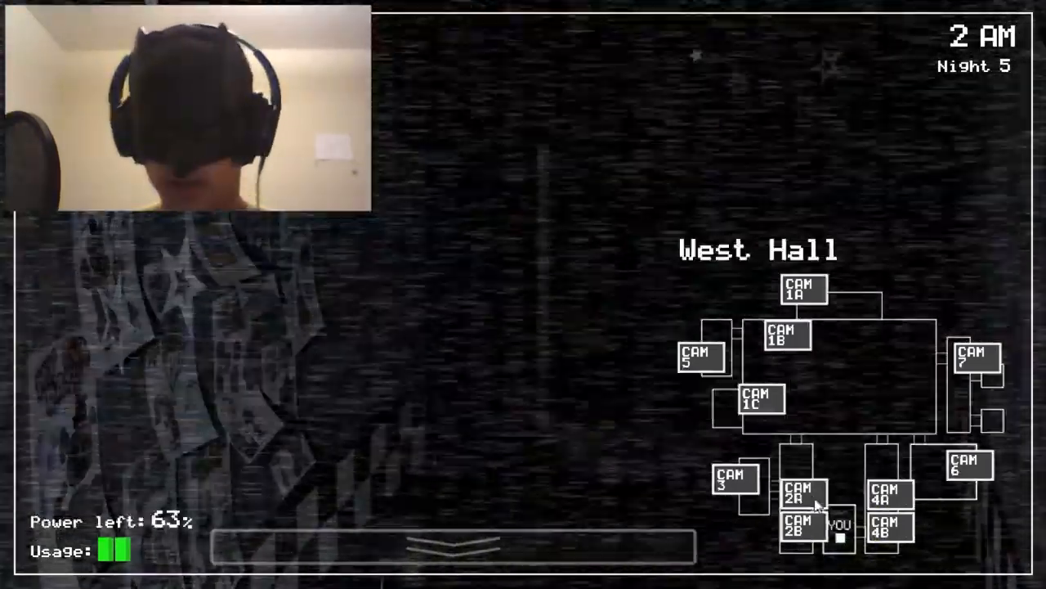
{"action": "left_click", "coordinate": [759, 401]}
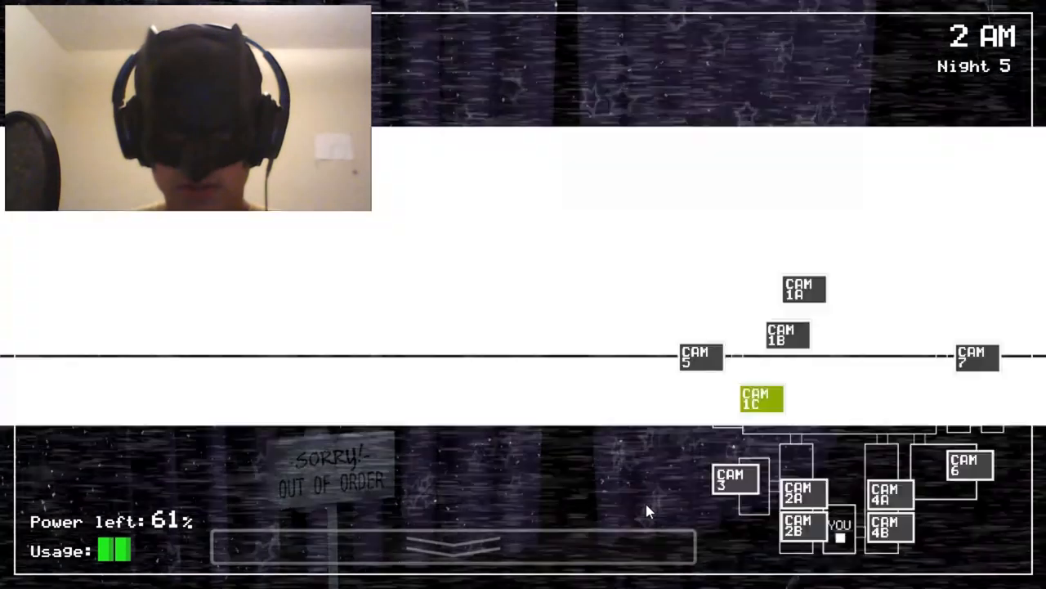
{"action": "left_click", "coordinate": [798, 530]}
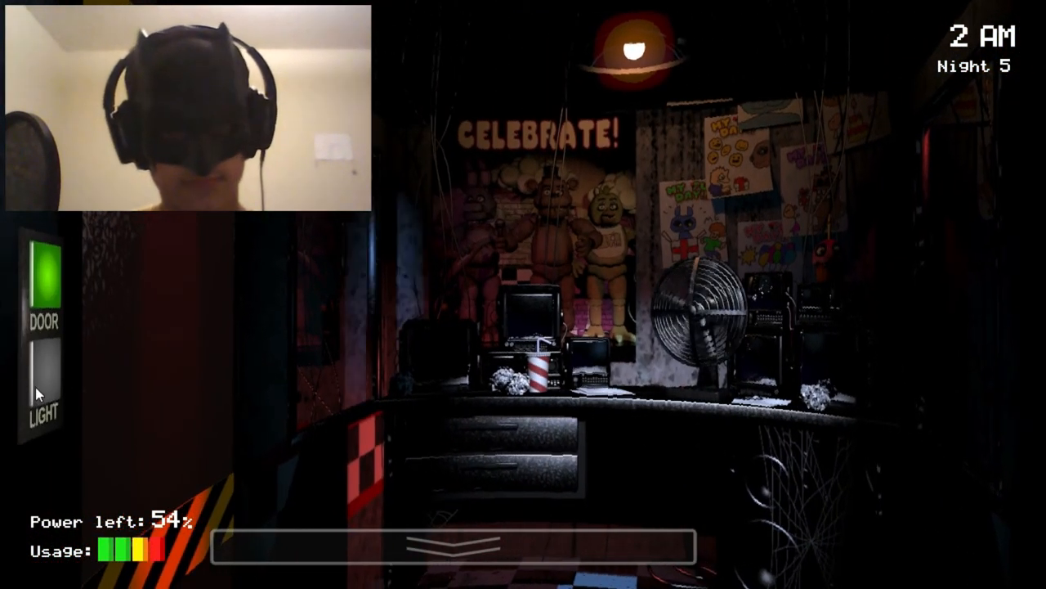
Raise the monitor and alternate between Pirate Cove and West Hall, ending on CAM 1C.
{"action": "left_click", "coordinate": [43, 270]}
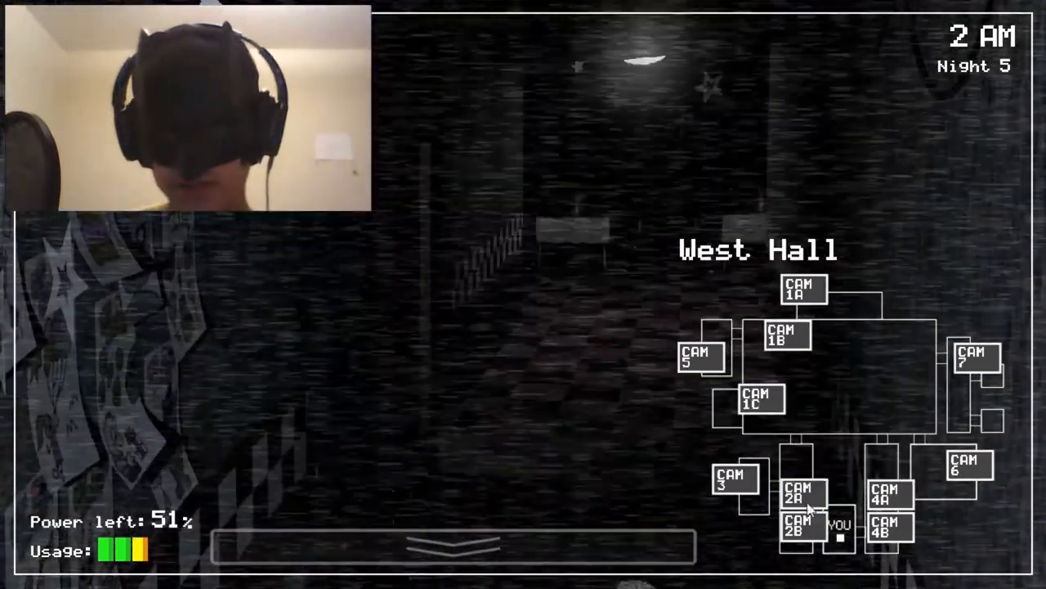
{"action": "left_click", "coordinate": [758, 399]}
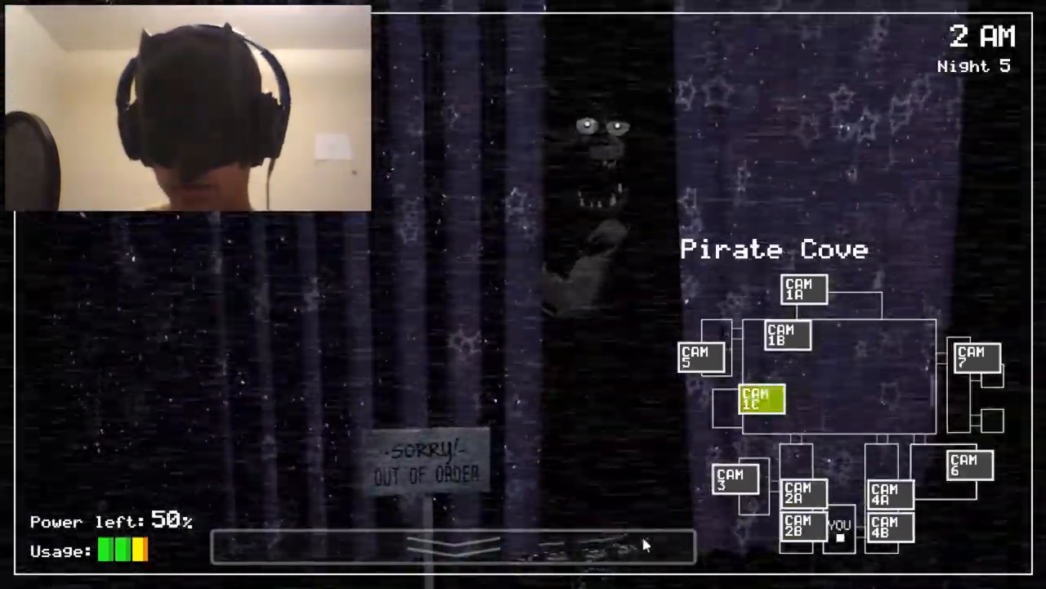
{"action": "left_click", "coordinate": [449, 546]}
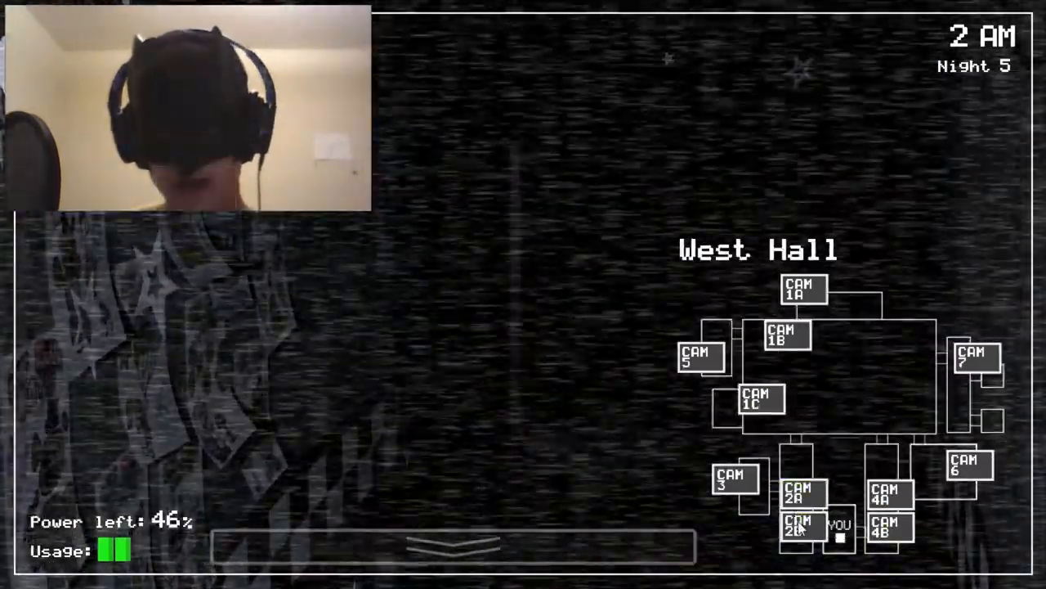
{"action": "left_click", "coordinate": [758, 399]}
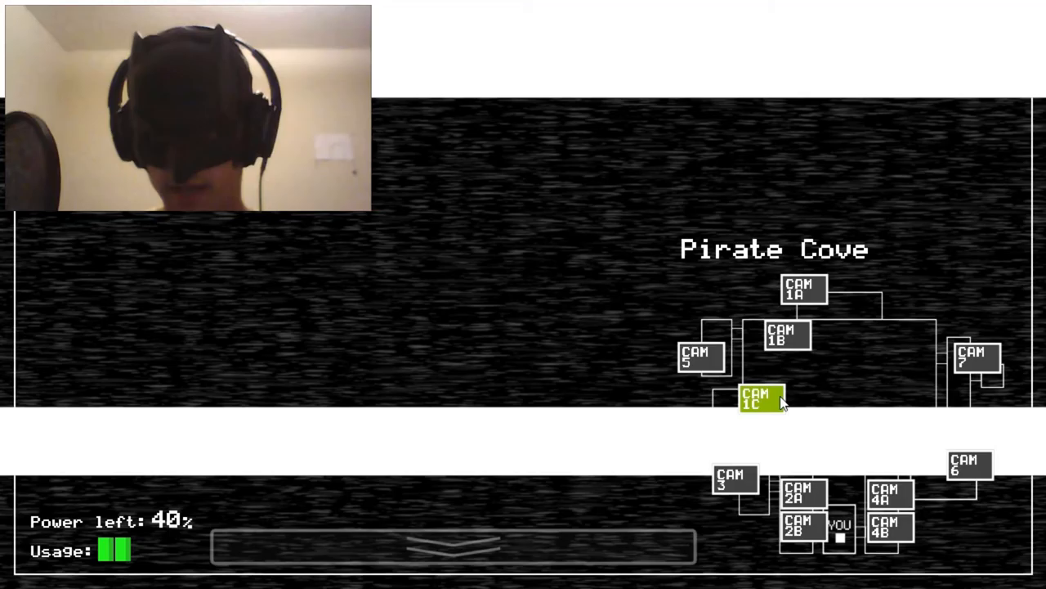
Lower the monitor to check the right door area, then return to Pirate Cove on CAM 1C.
{"action": "left_click", "coordinate": [455, 548]}
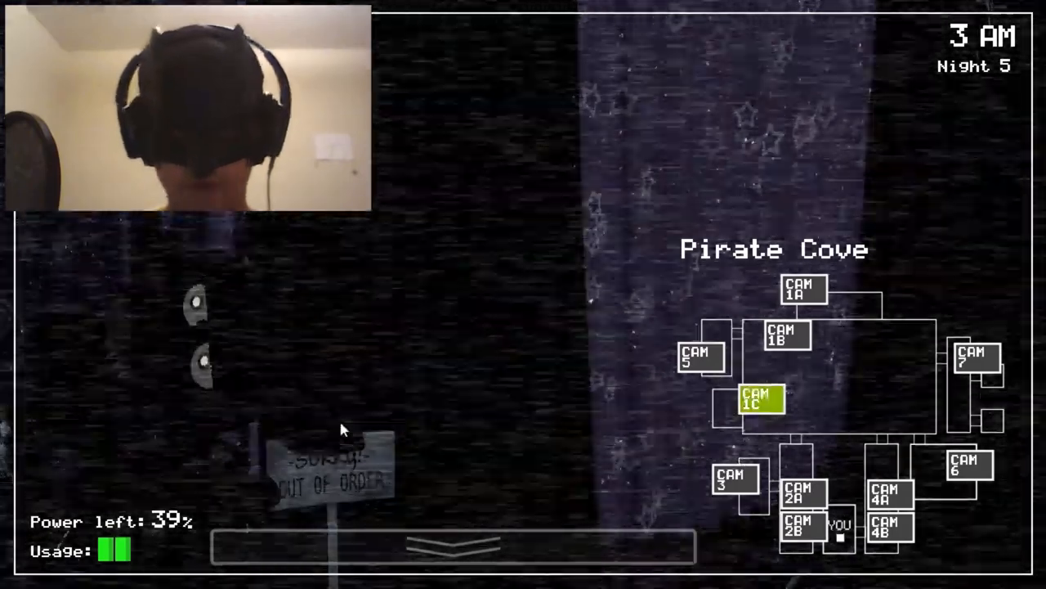
{"action": "left_click", "coordinate": [887, 526]}
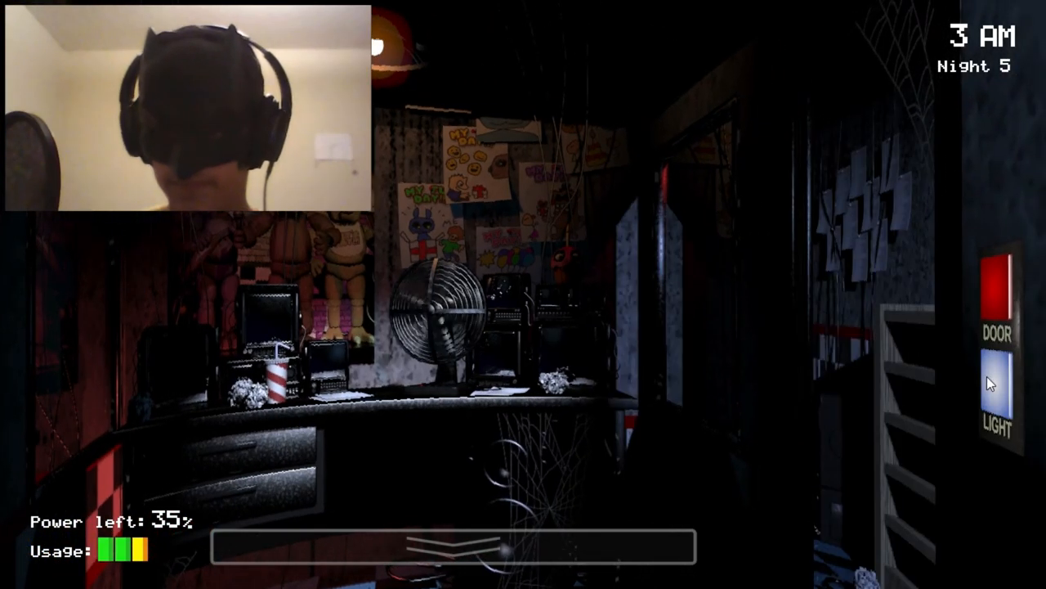
{"action": "left_click", "coordinate": [994, 401]}
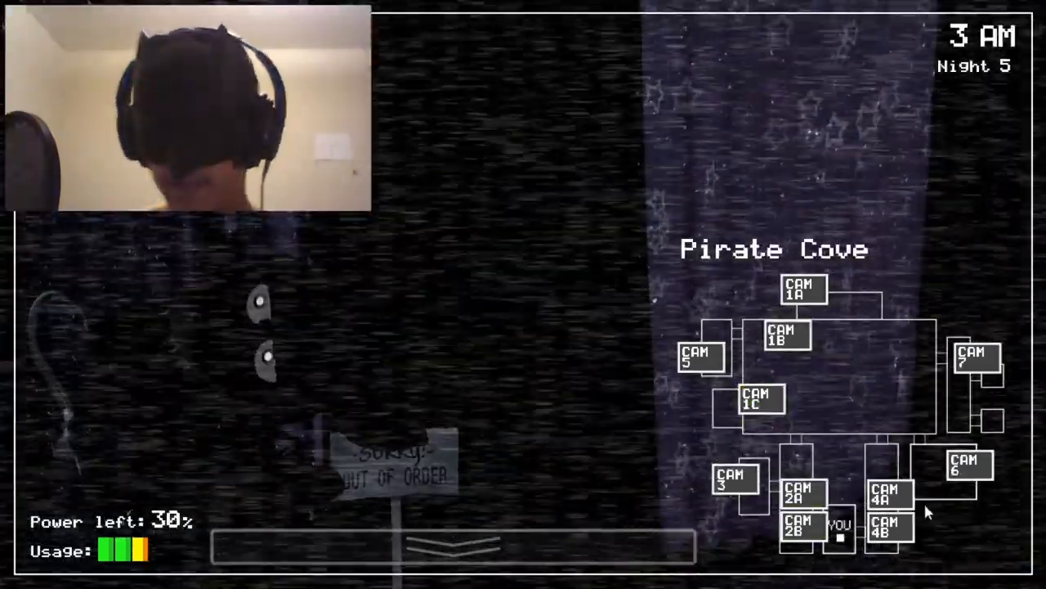
Check the left door side, then bring the monitor back up and stay on Pirate Cove until 4 AM.
{"action": "left_click", "coordinate": [758, 399]}
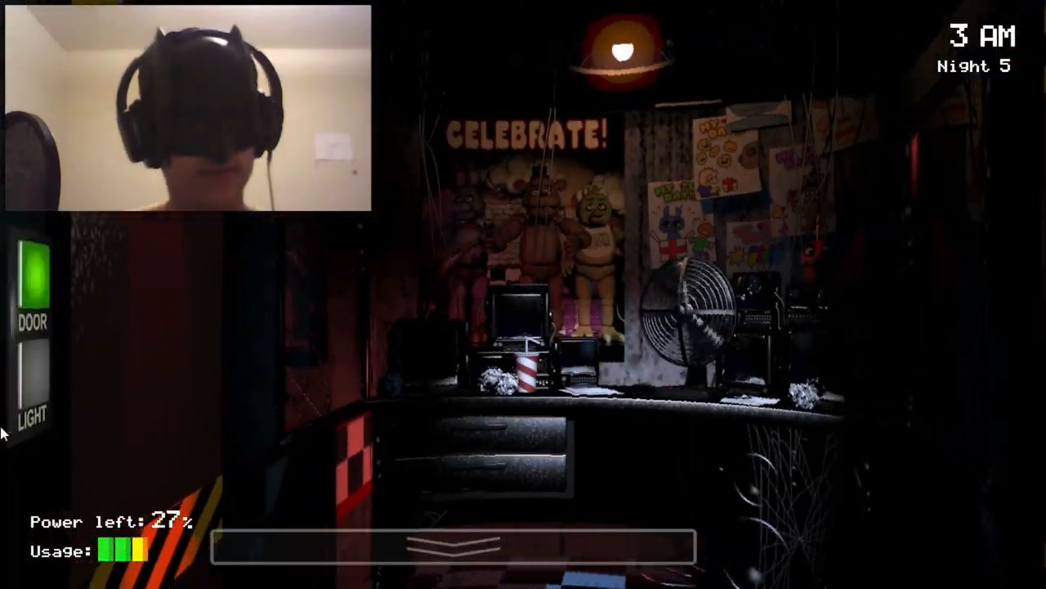
{"action": "left_click", "coordinate": [32, 281]}
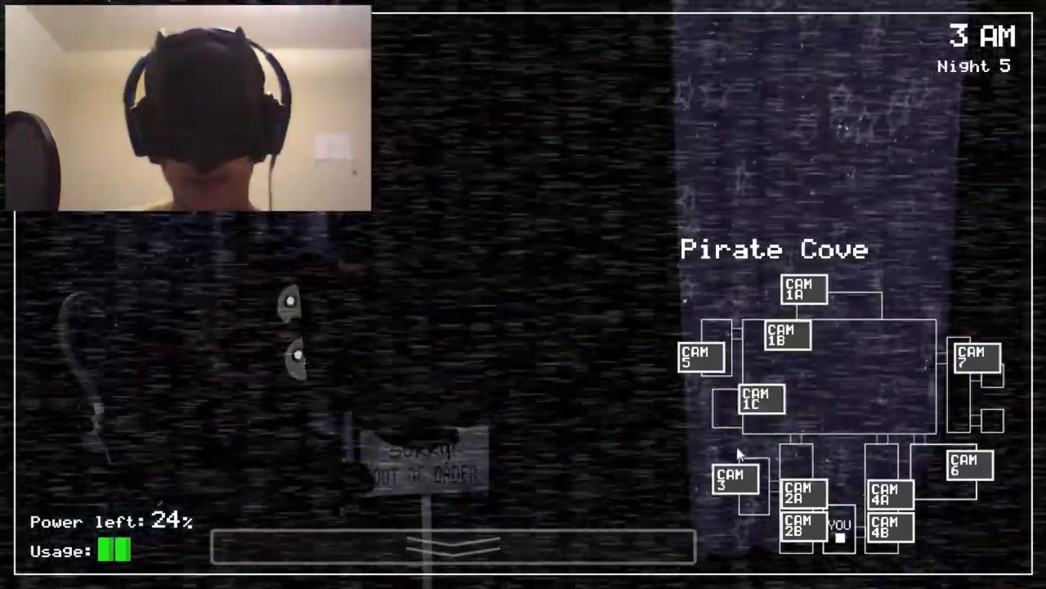
{"action": "left_click", "coordinate": [454, 546]}
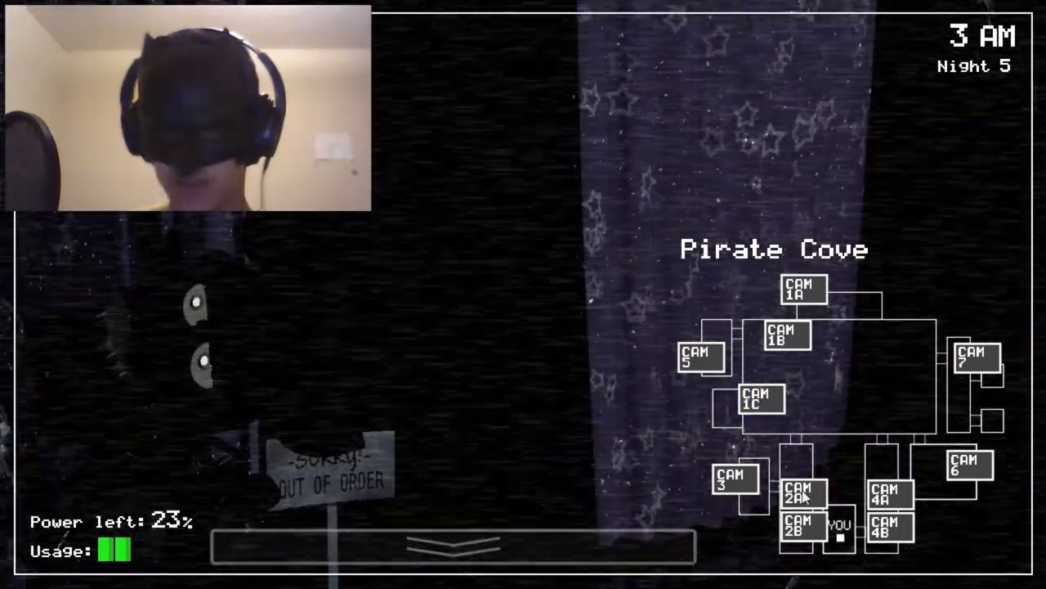
{"action": "left_click", "coordinate": [798, 530]}
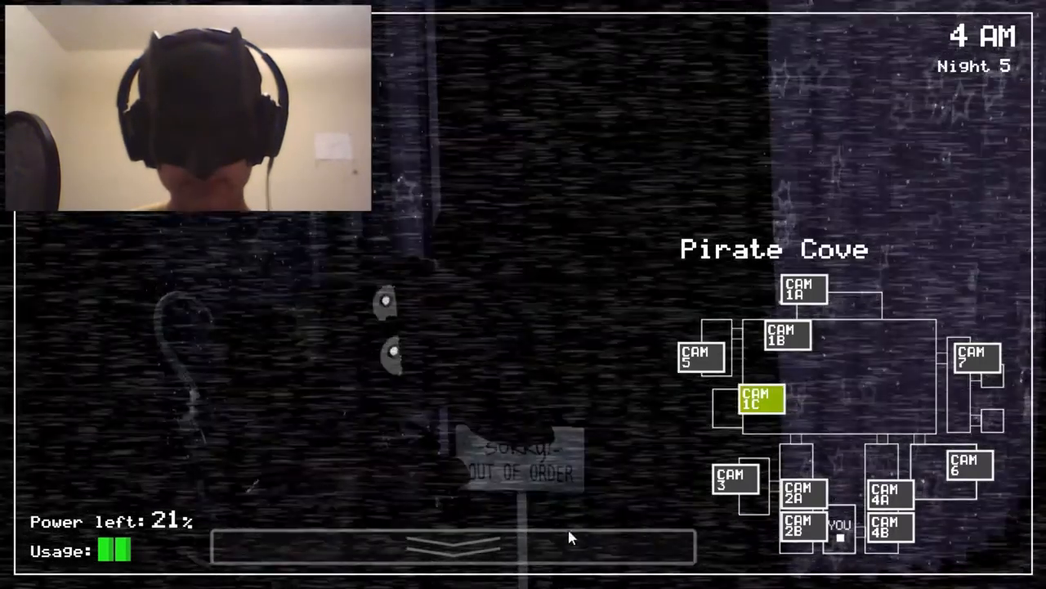
{"action": "mouse_move", "coordinate": [859, 507]}
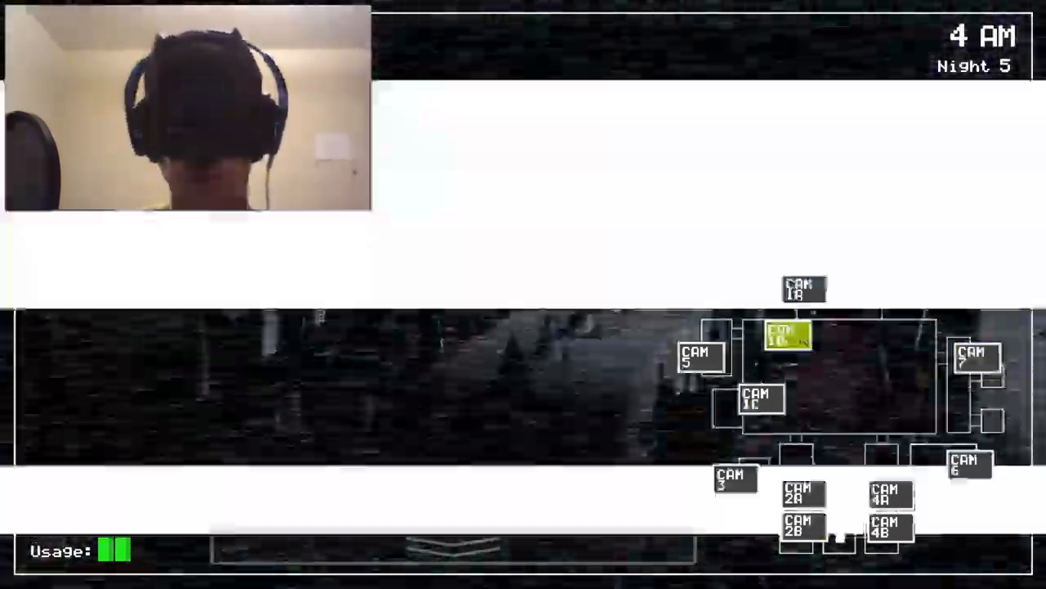
Face the left door, recheck Pirate Cove on CAM 1C, then lower the monitor to watch the right side.
{"action": "left_click", "coordinate": [800, 530]}
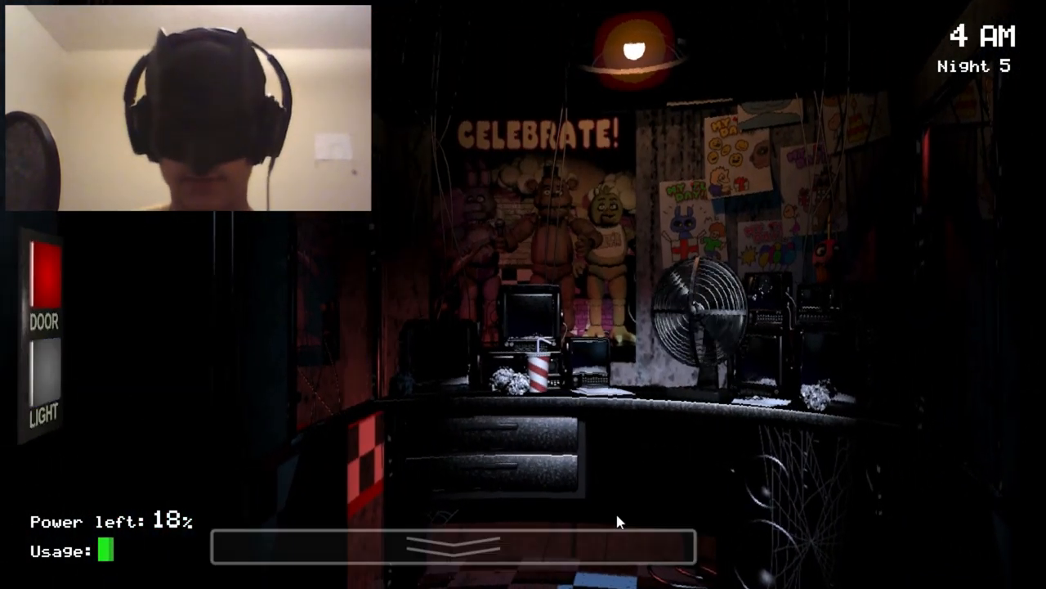
{"action": "left_click", "coordinate": [450, 555]}
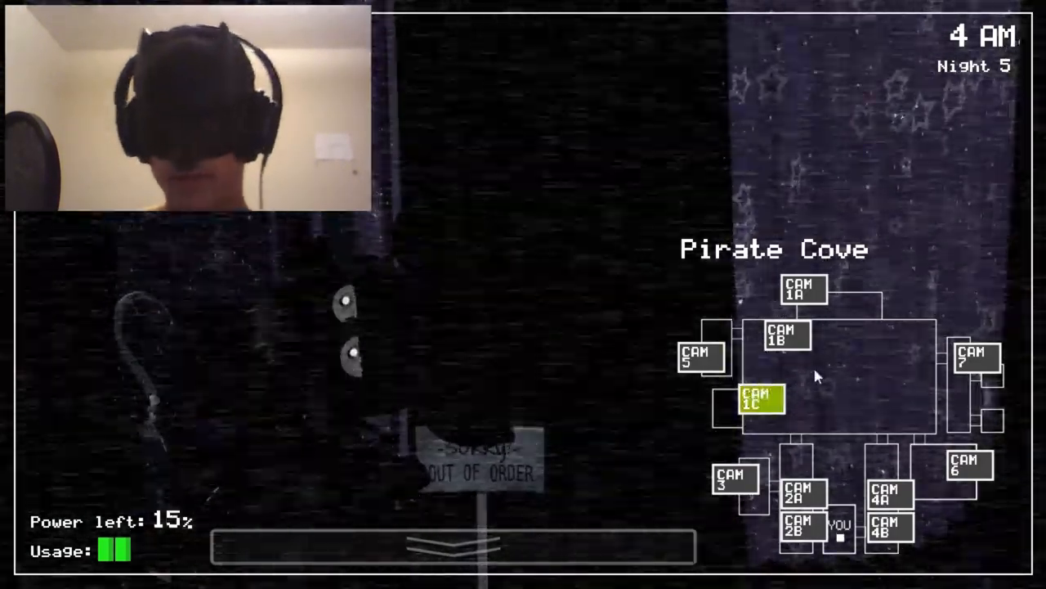
{"action": "left_click", "coordinate": [890, 527]}
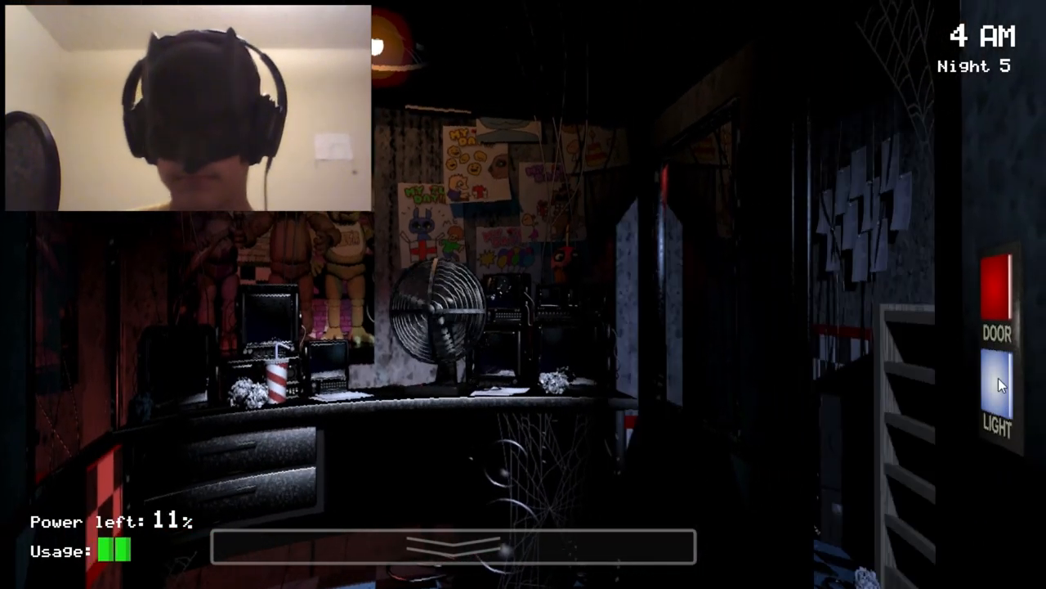
Raise the monitor on Pirate Cove once more, then lower it to watch the left side of the office.
{"action": "left_click", "coordinate": [997, 401]}
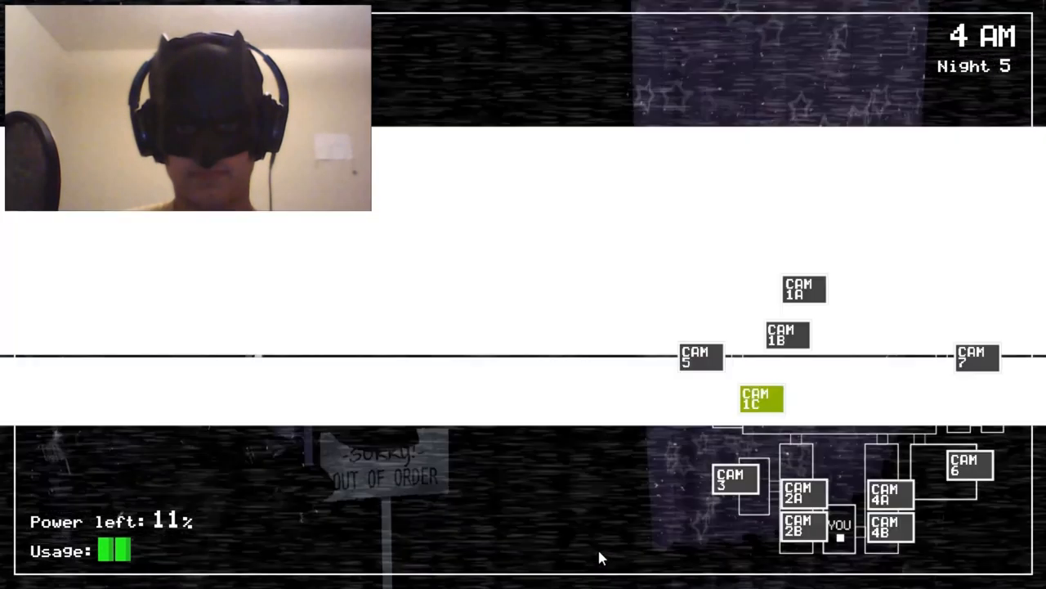
{"action": "left_click", "coordinate": [801, 527]}
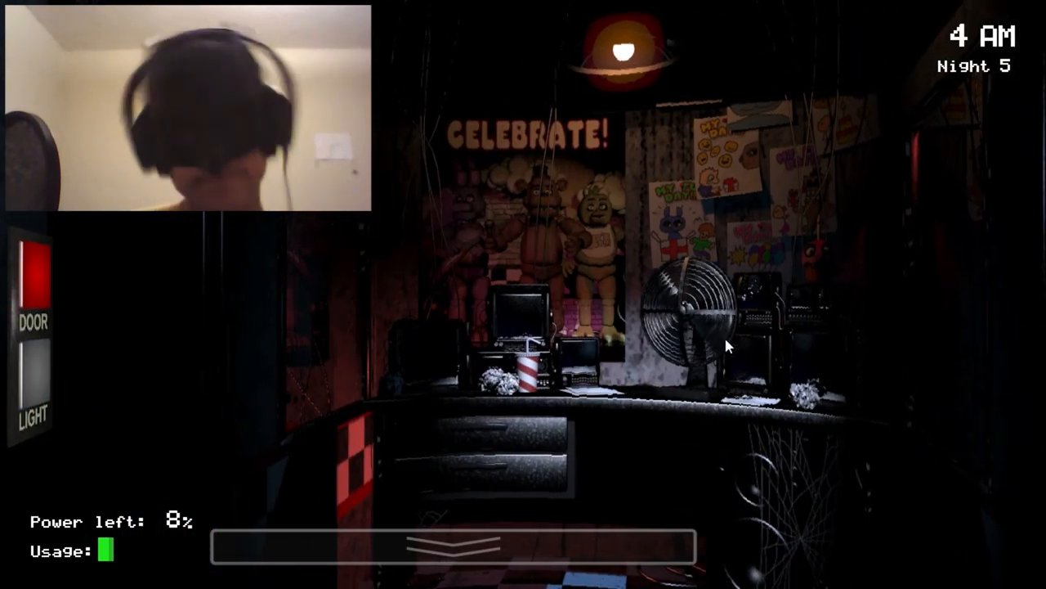
{"action": "mouse_move", "coordinate": [994, 382]}
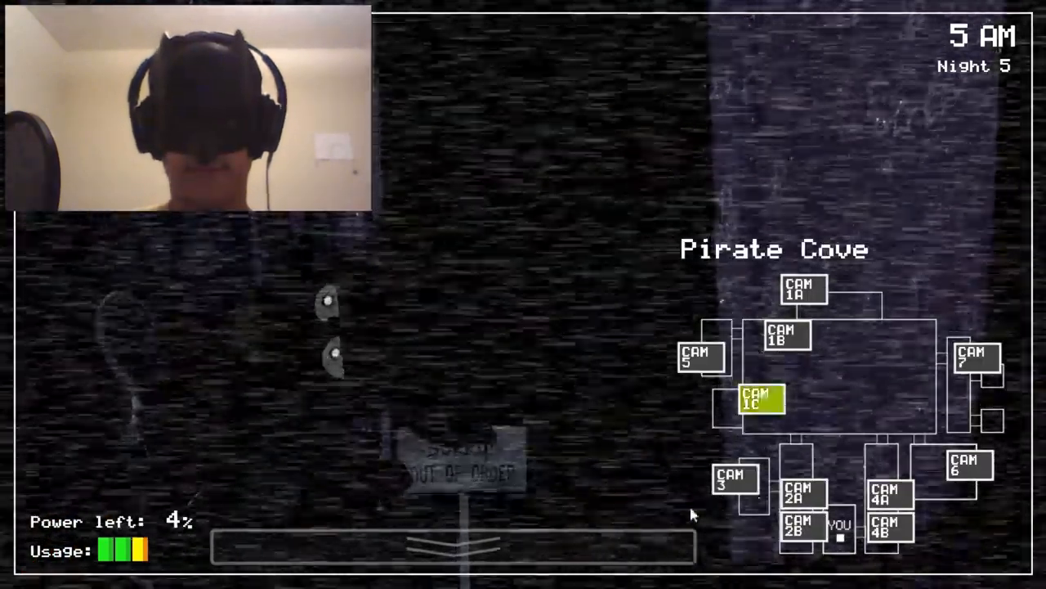
Lower the monitor and work the left door controls until power hits 0%.
{"action": "left_click", "coordinate": [798, 529]}
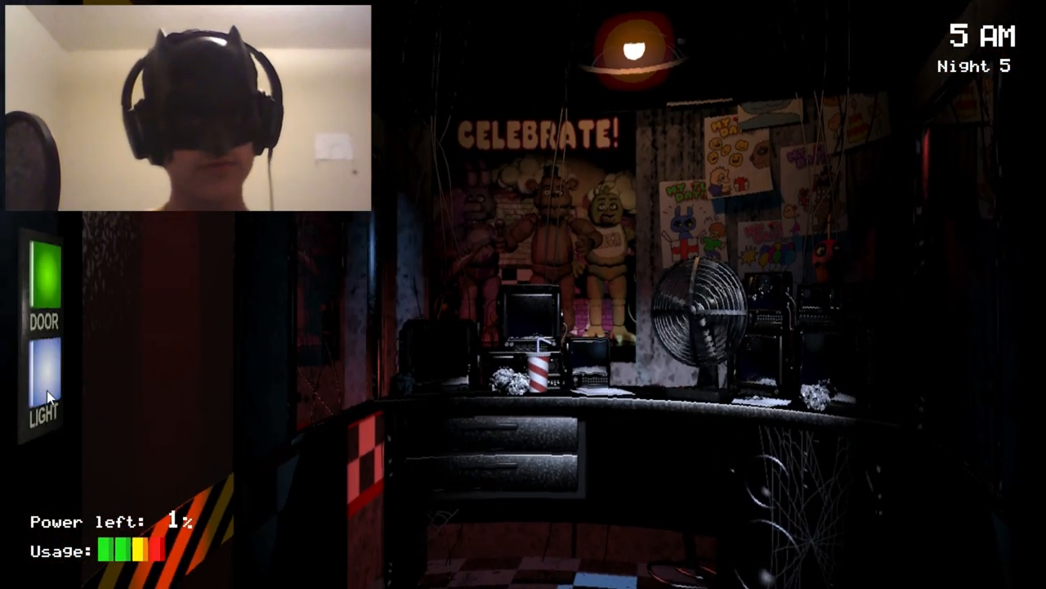
{"action": "left_click", "coordinate": [43, 278]}
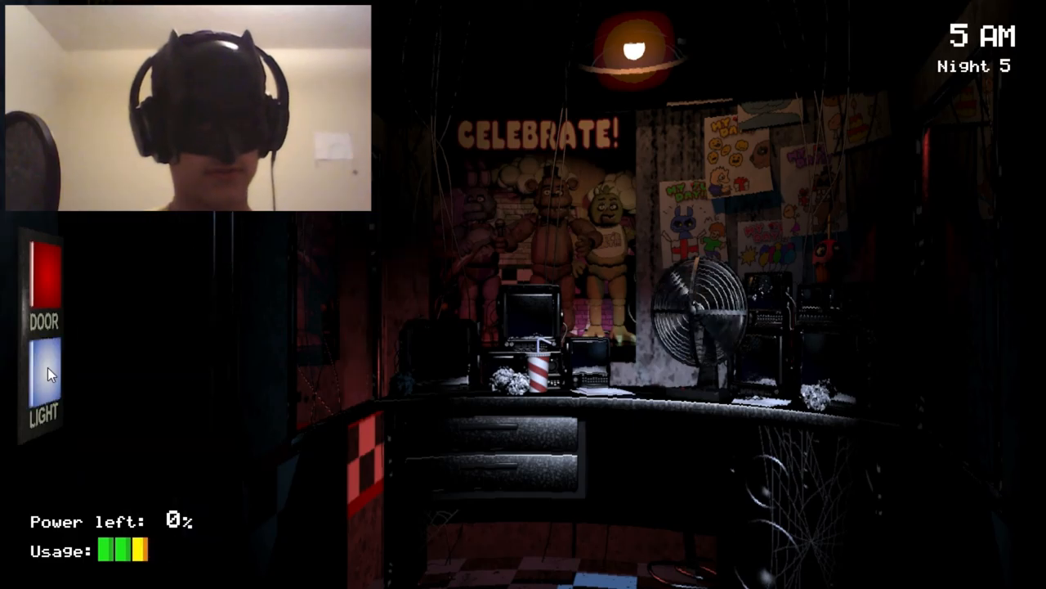